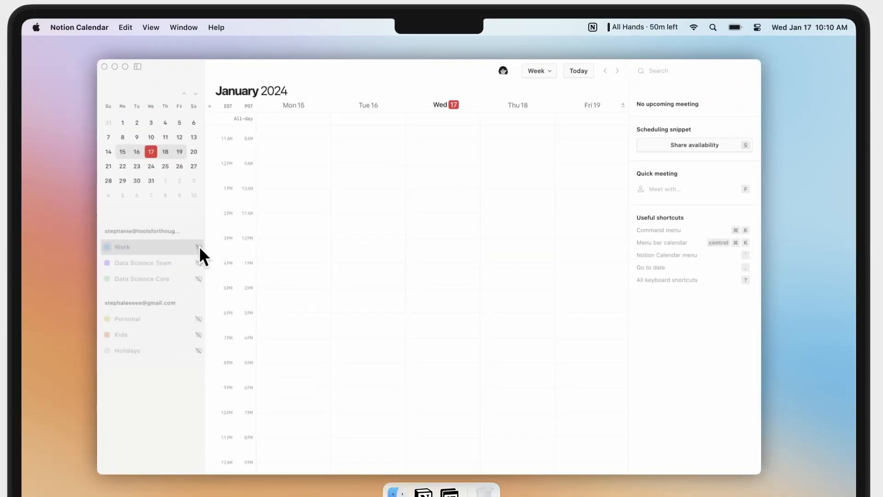
# Step: Unhide the Work calendar so its events appear in the January 15–19 week
pyautogui.click(198, 278)
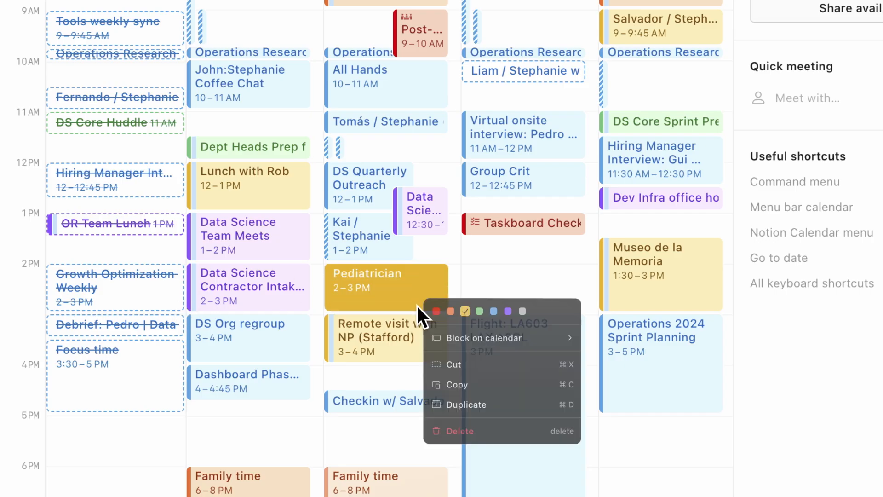
# Step: Block the Pediatrician appointment on the Work calendar, shown as busy
pyautogui.click(484, 337)
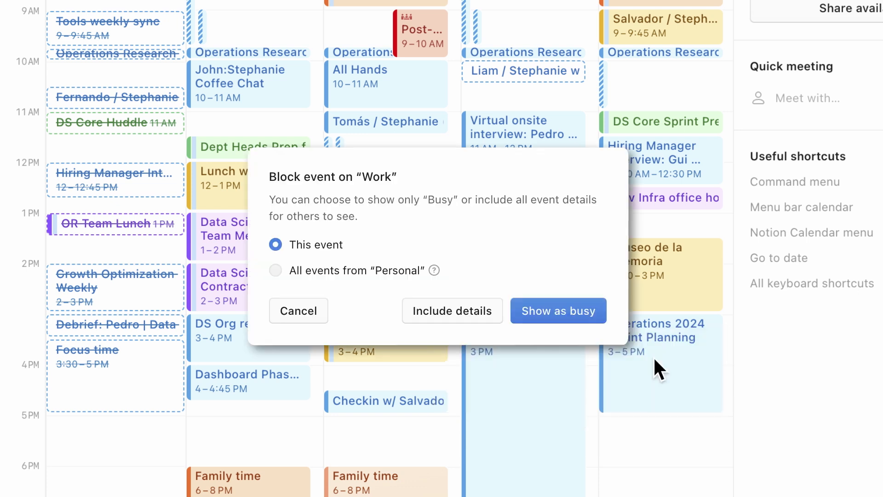
pyautogui.click(558, 310)
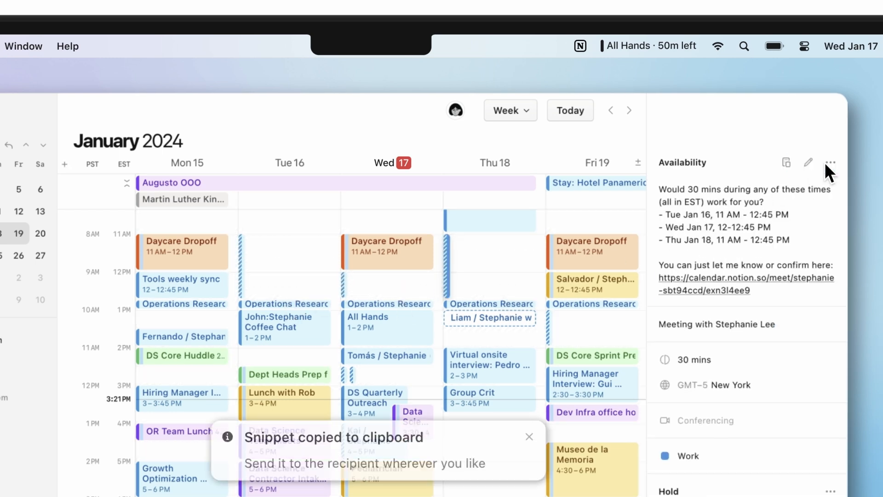
pyautogui.moveTo(514, 448)
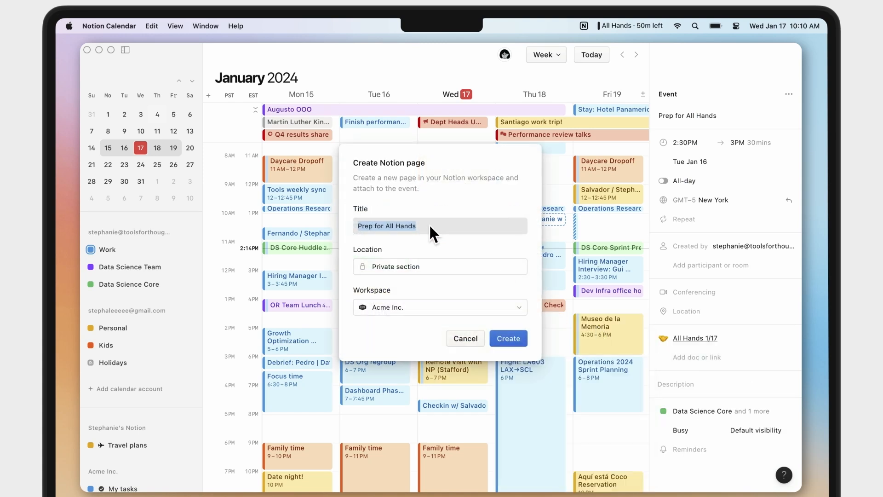
# Step: Create the attached Notion page titled 'Notes for All Han' for Prep for All Hands
pyautogui.write('Notes for All Han')
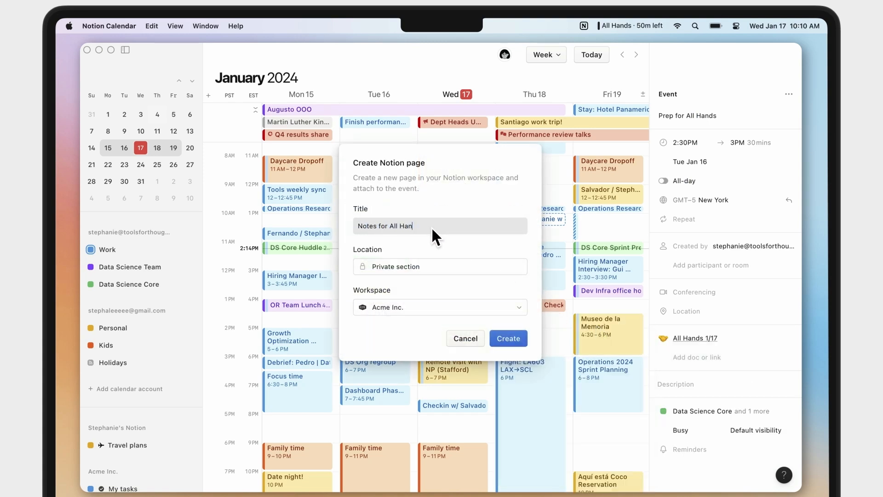
pyautogui.click(507, 339)
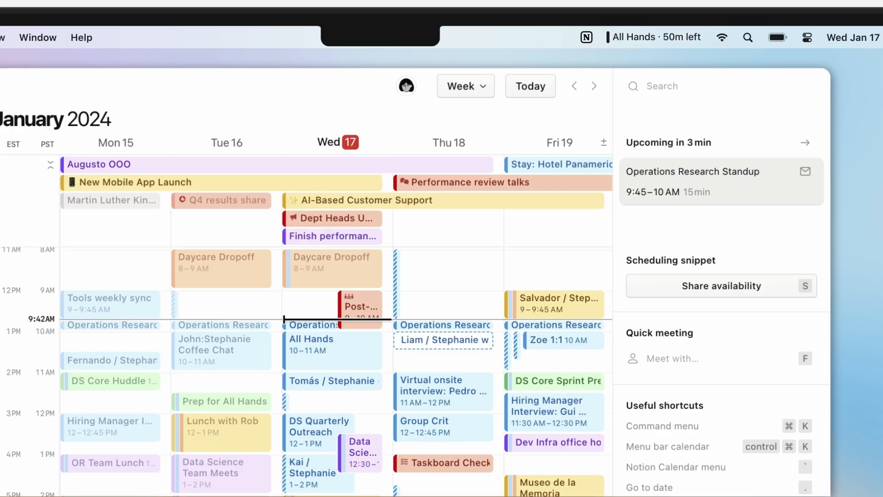
# Step: Open the AI-Based Customer Support all-day milestone's page in Notion
pyautogui.click(366, 200)
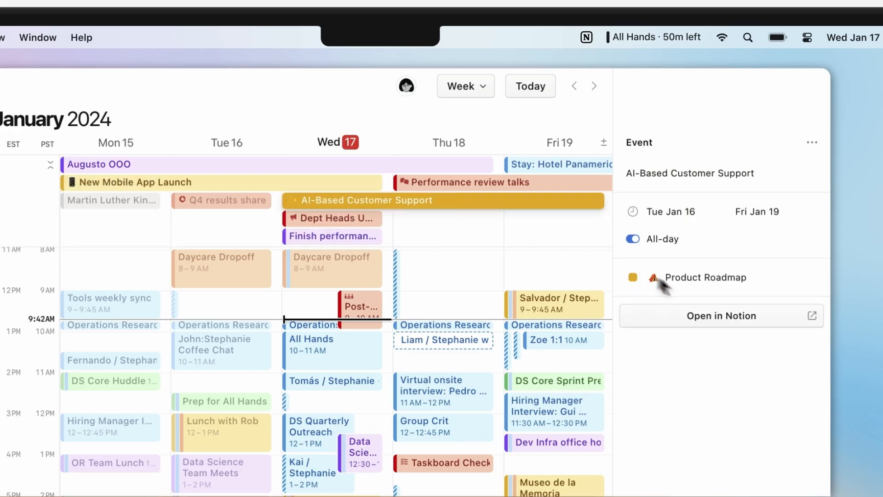
pyautogui.click(721, 316)
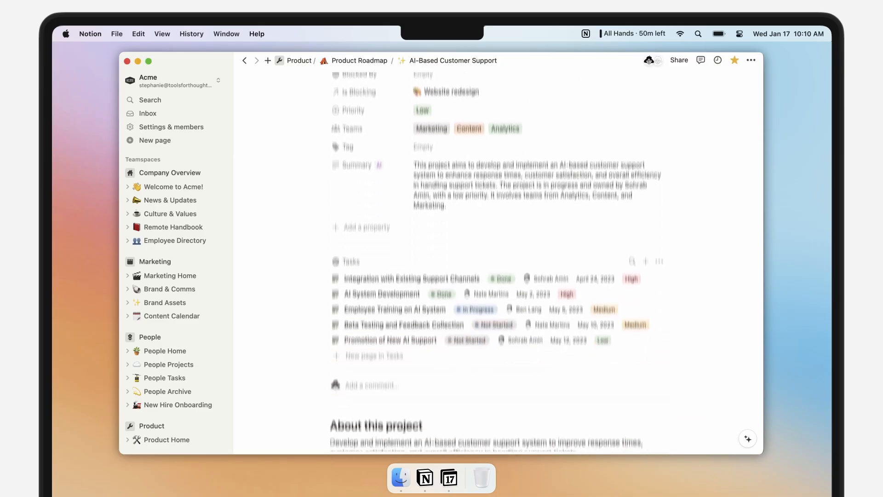